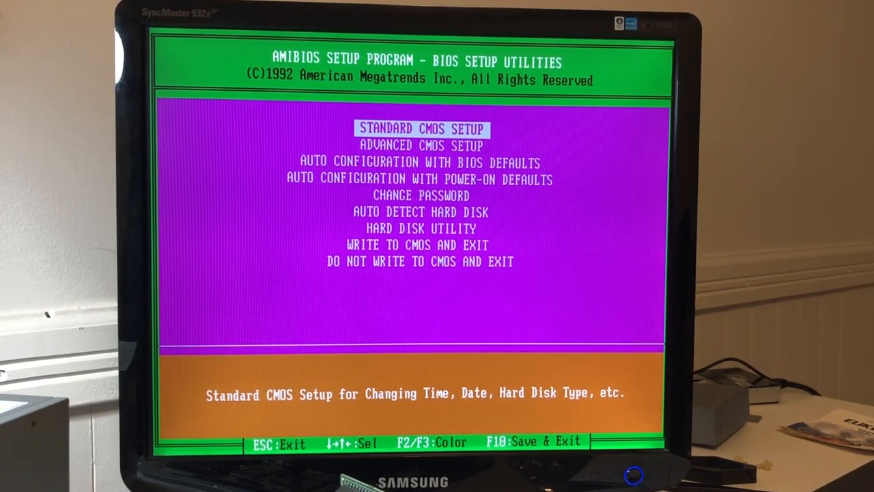
Step: Highlight AUTO CONFIGURATION WITH BIOS DEFAULTS in the AMIBIOS main menu
{"action": "key", "text": "down"}
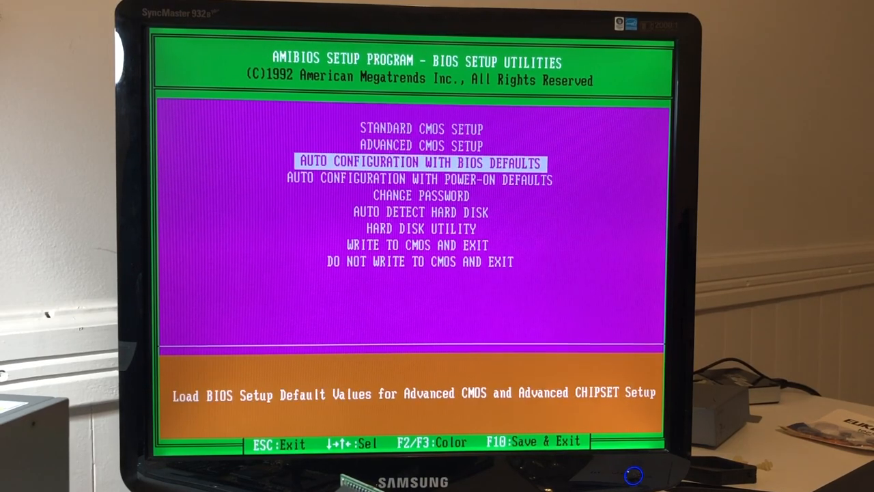